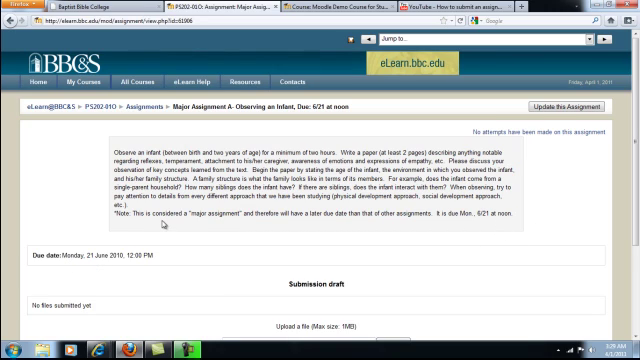
- Scroll down the assignment page to reach the Submission draft area
scroll("down", 3)
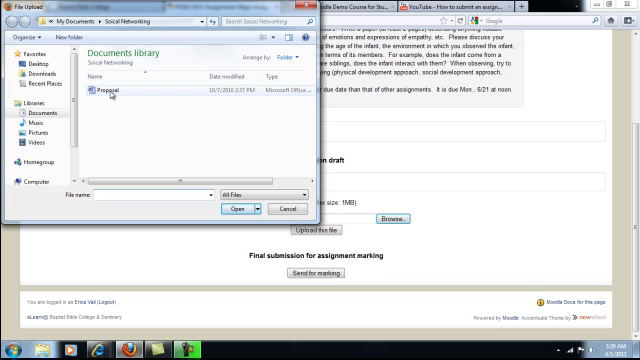
- Upload the Proposal document so it is listed in the submission draft
left_click(232, 210)
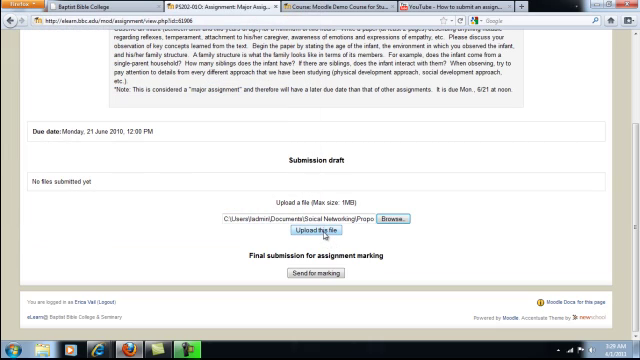
left_click(318, 232)
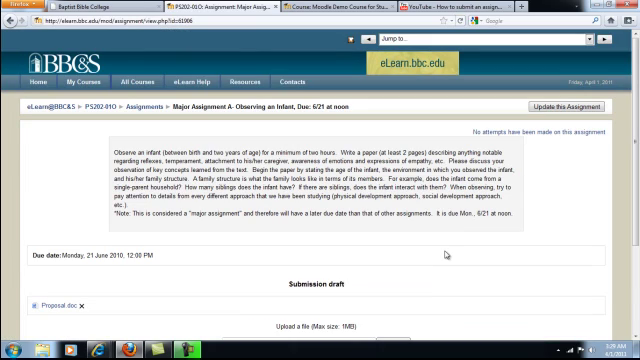
scroll("down", 3)
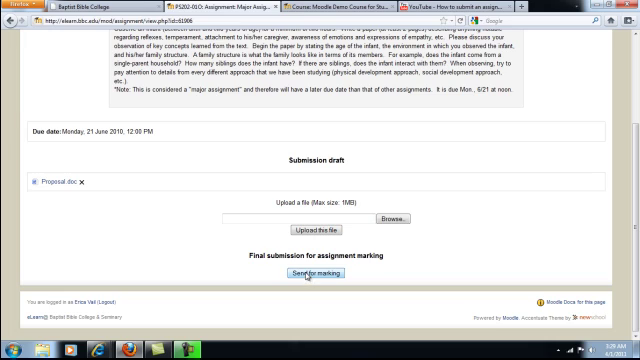
left_click(288, 272)
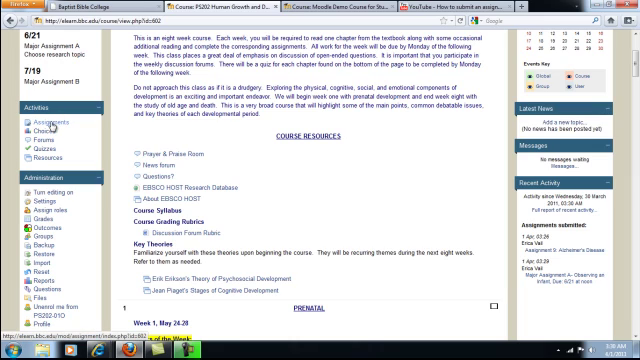
- Show the course's assignments list with due dates and submission status via the Activities block
left_click(40, 128)
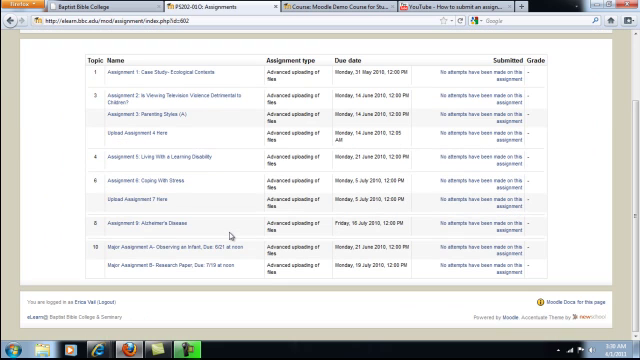